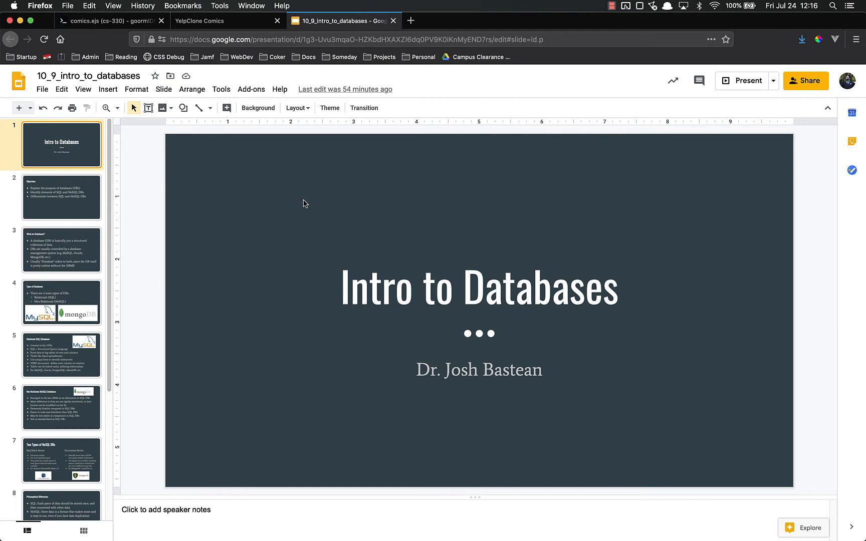
Show slide 2, the Objectives slide with the three SQL and NoSQL learning goals
left_click(62, 197)
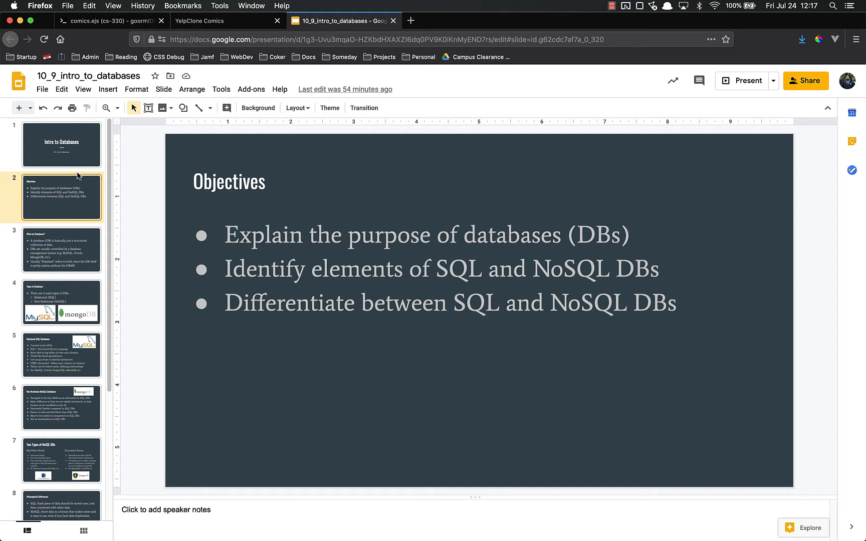
Show slide 3, 'What are Databases?', defining a database managed by a DBMS
left_click(61, 249)
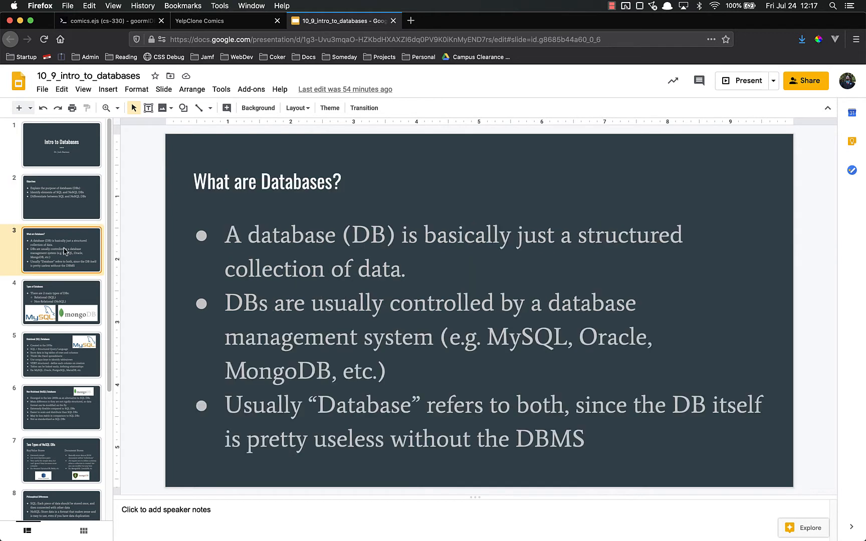
mouse_move(132, 162)
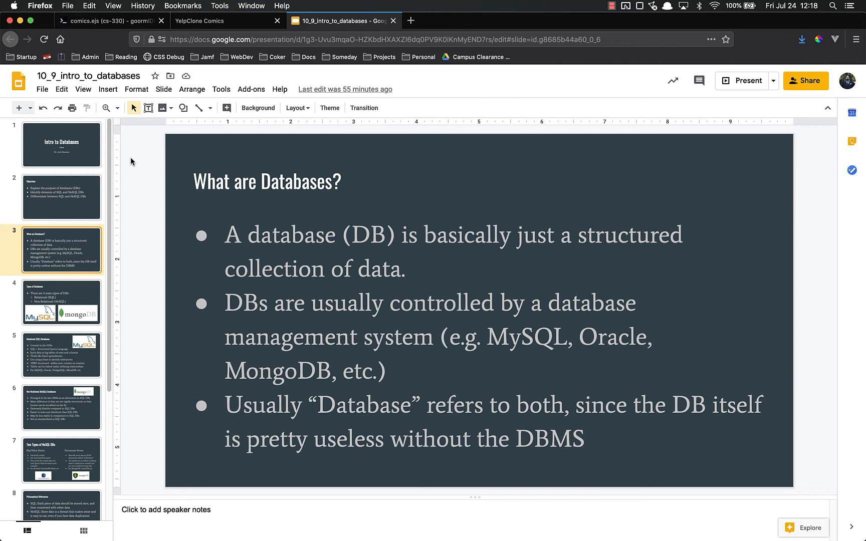
Show slide 4, 'Types of Databases', contrasting Relational (SQL) and Non-Relational (NoSQL)
left_click(62, 302)
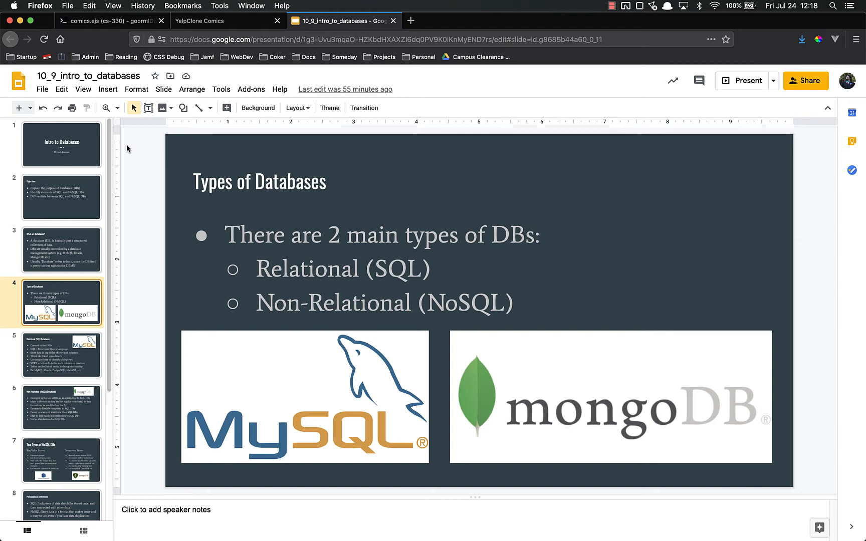
left_click(62, 358)
type("select * from")
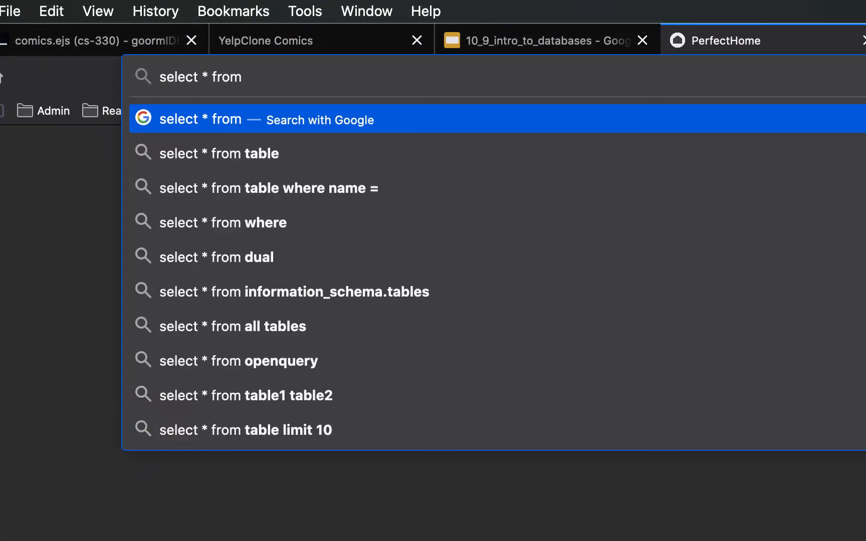
Write the example query 'select * from users where username is bob' in the new tab without running it
type("users")
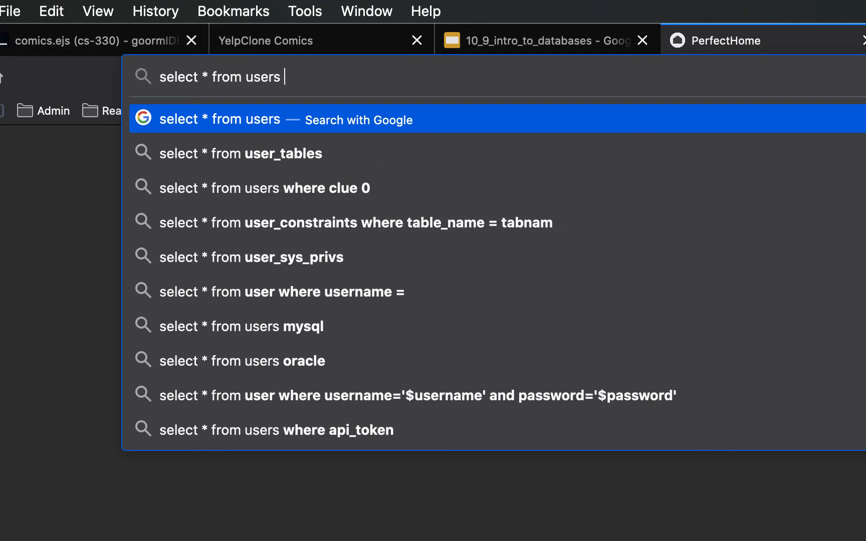
type("where username")
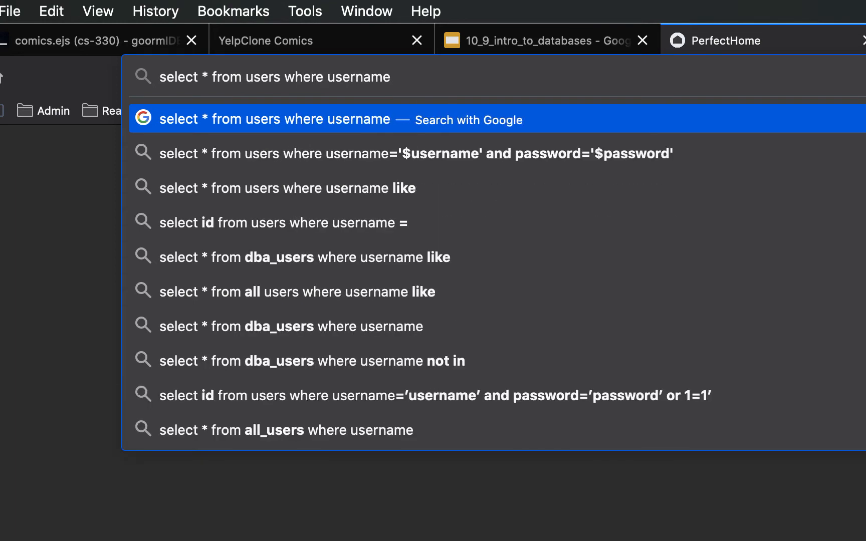
type("is b")
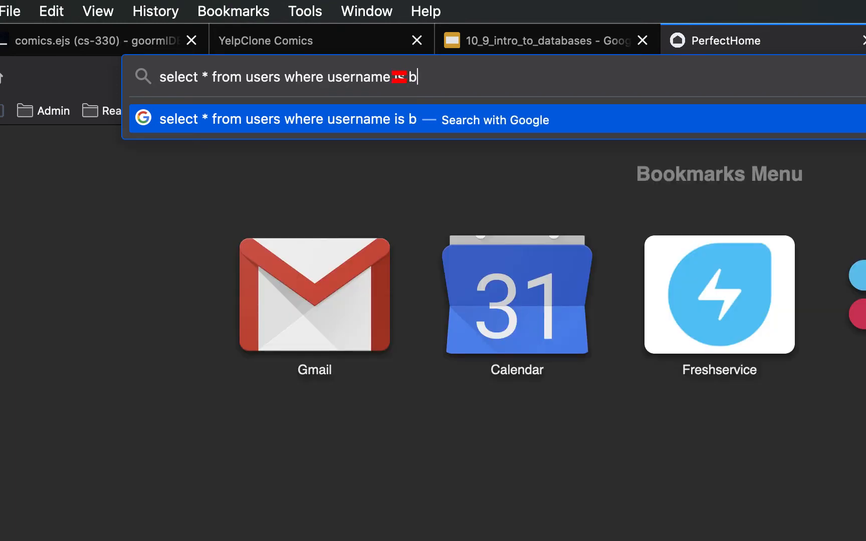
type("ob")
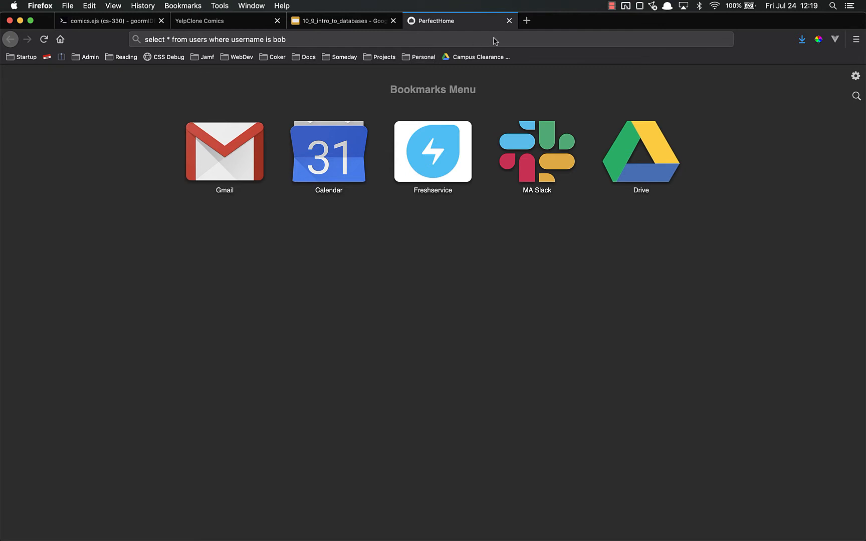
Return to the deck and show the Relational (SQL) Databases slide with its bullets
left_click(340, 21)
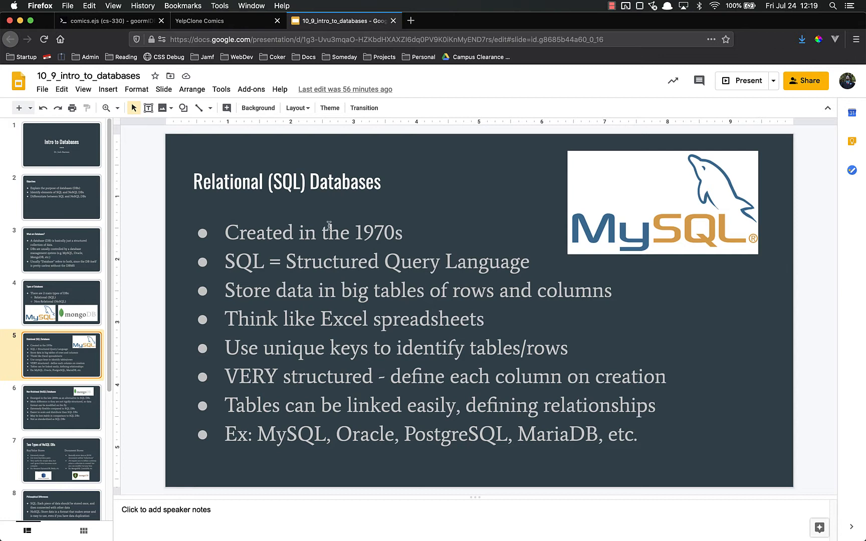
mouse_move(338, 269)
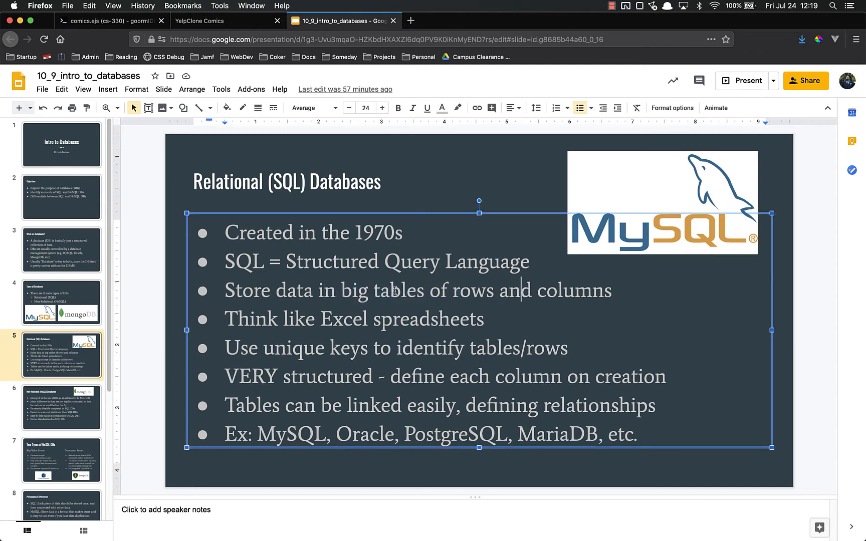
left_click(159, 168)
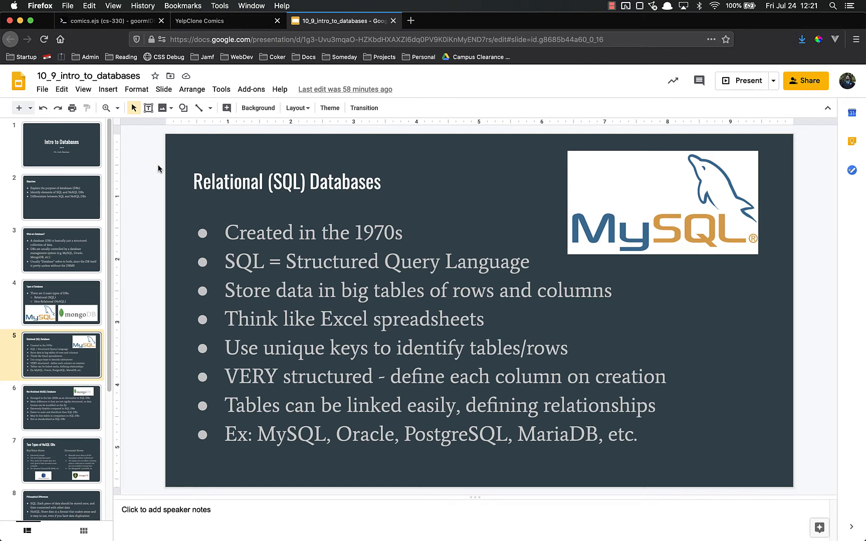
mouse_move(172, 208)
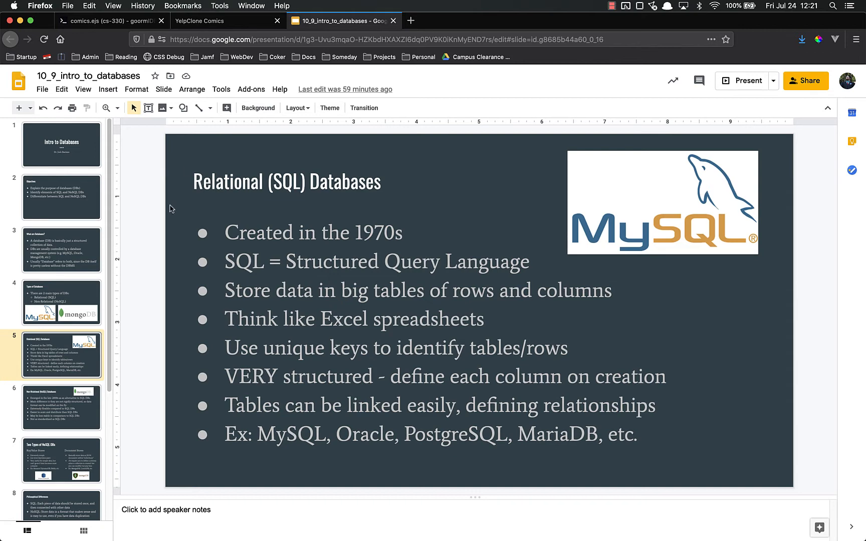
Show slide 6, the Non-Relational (NoSQL) Databases slide with the mongoDB logo
left_click(61, 412)
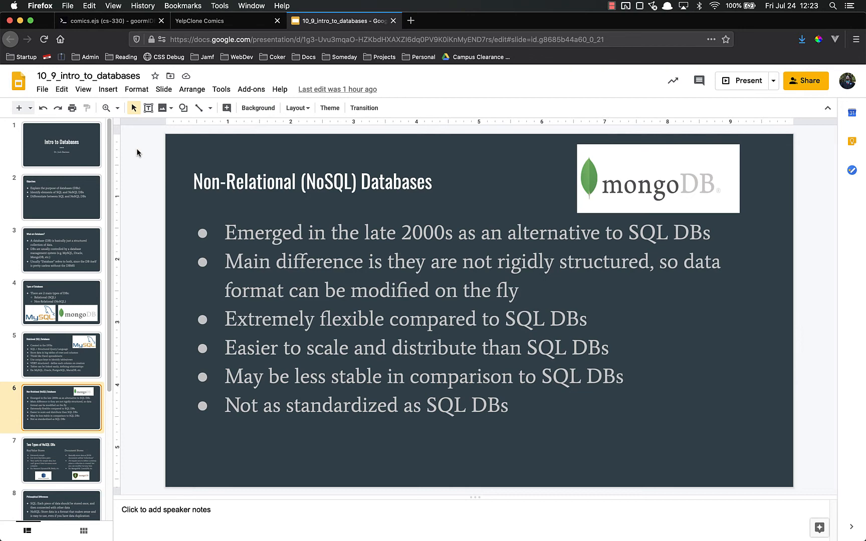
Show slide 7, 'Two Types of NoSQL DBs', comparing Key/Value Stores and Document Stores
left_click(60, 462)
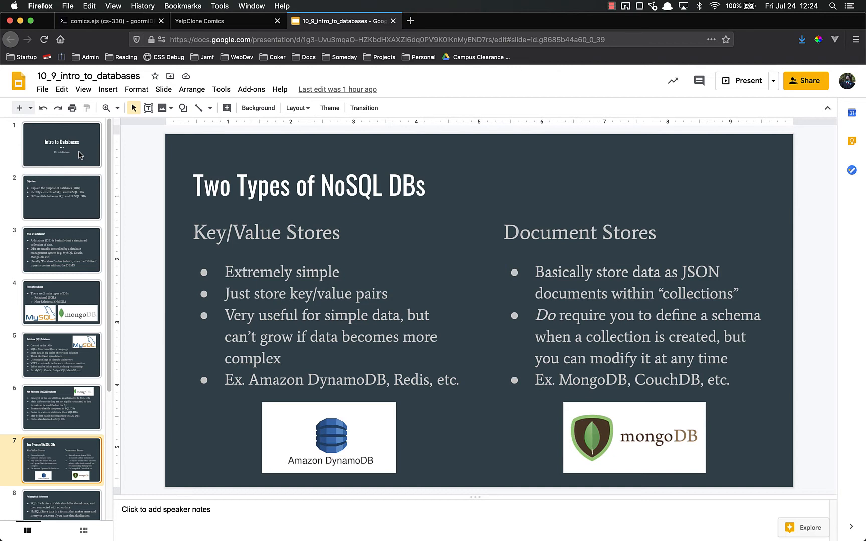
mouse_move(140, 172)
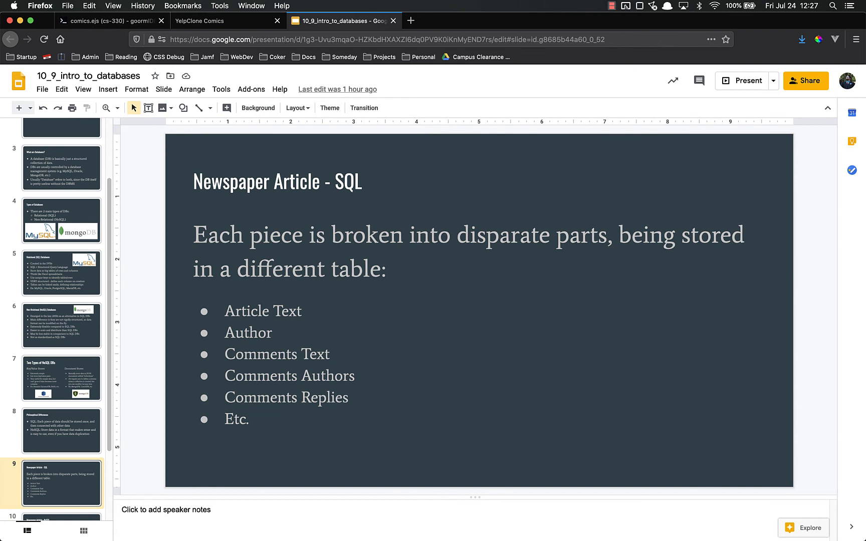
mouse_move(120, 170)
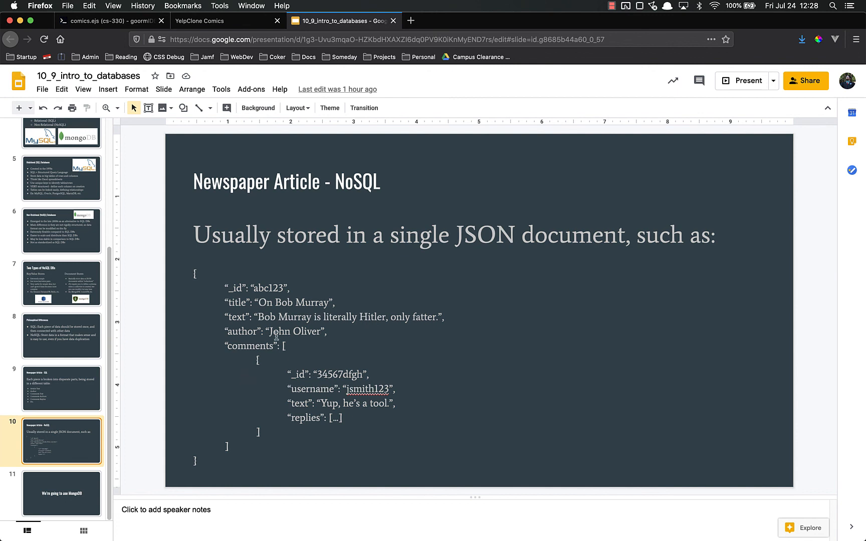
mouse_move(192, 338)
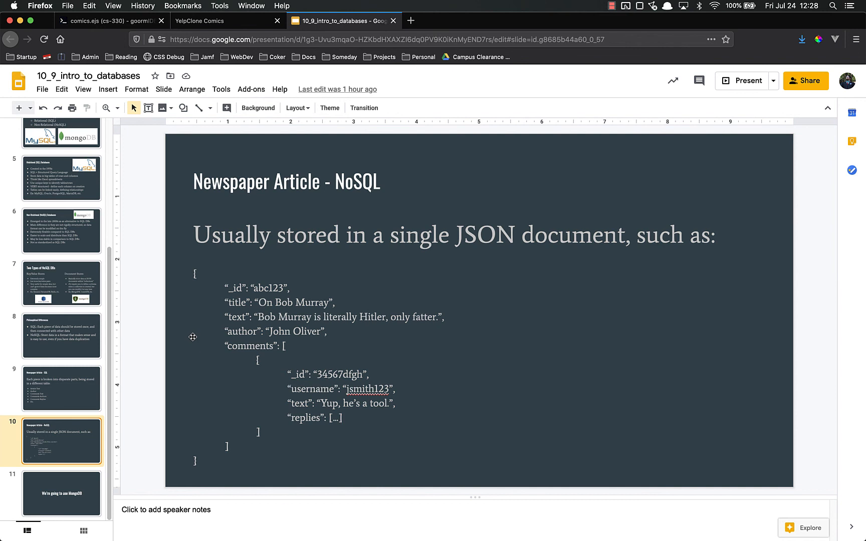
mouse_move(450, 289)
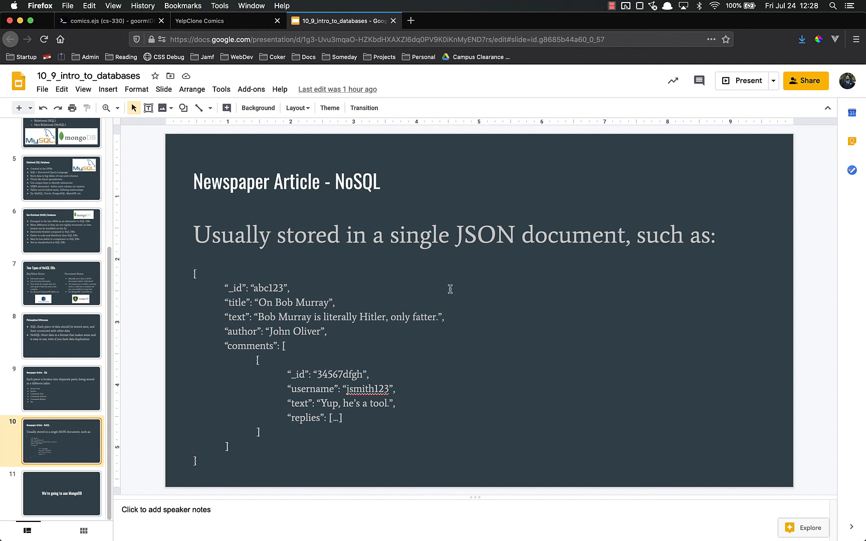
mouse_move(275, 273)
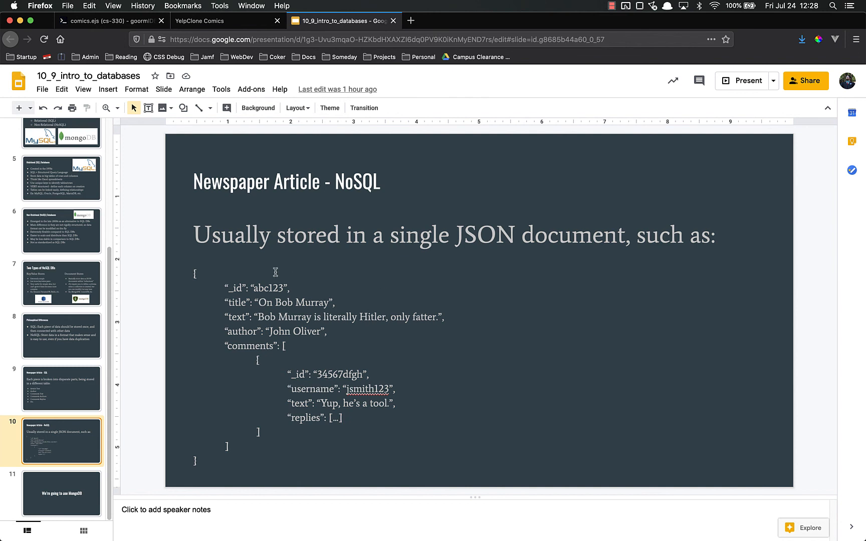
mouse_move(652, 320)
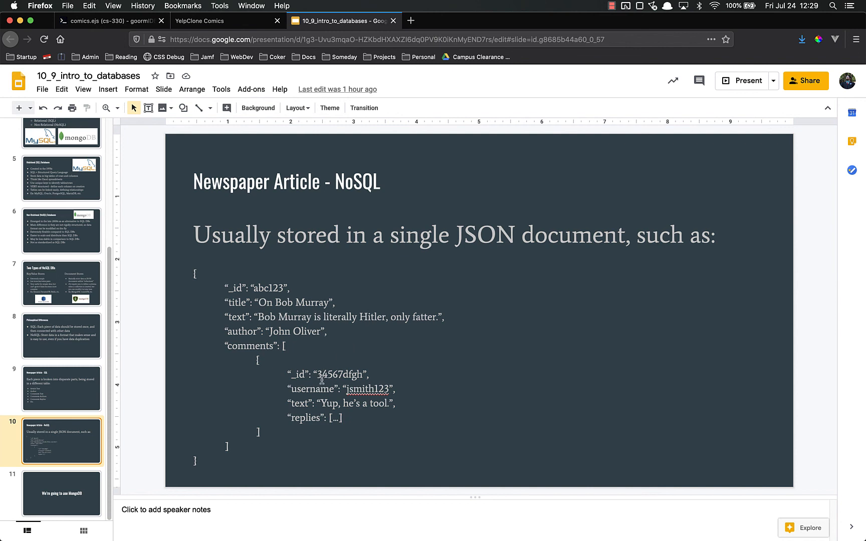
mouse_move(263, 346)
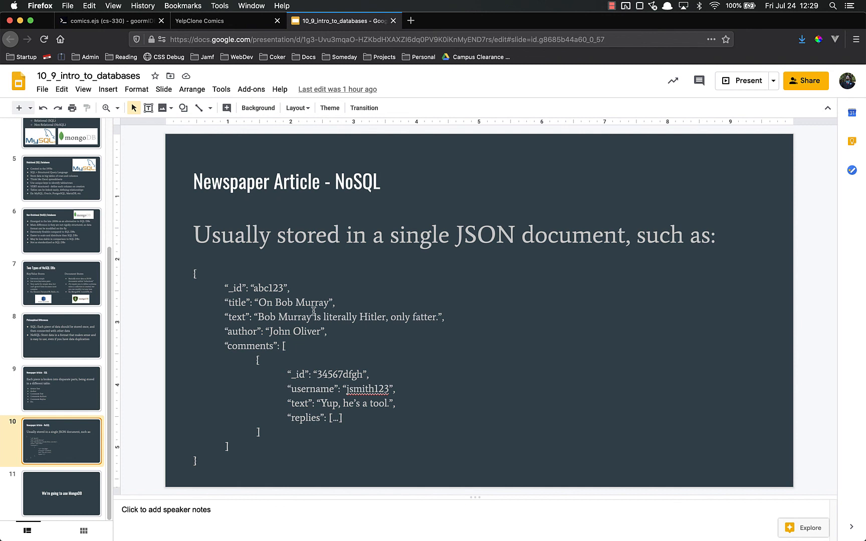
mouse_move(653, 369)
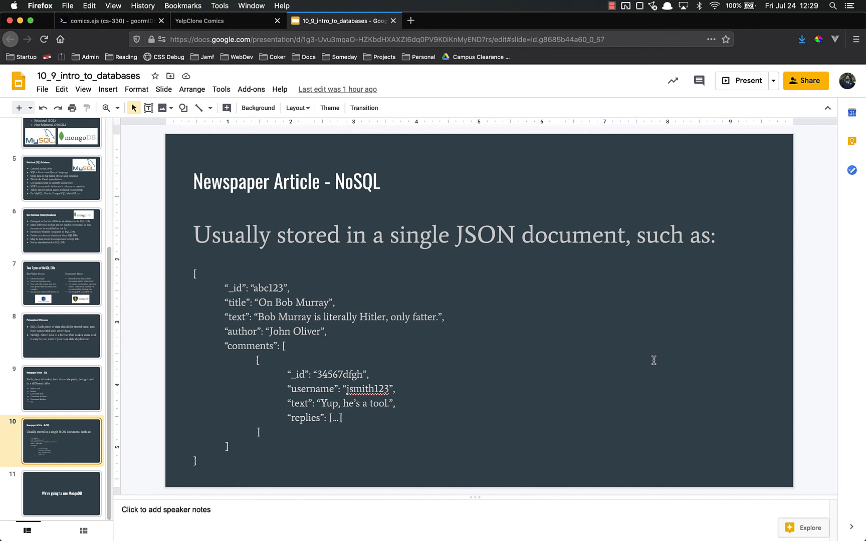
mouse_move(312, 394)
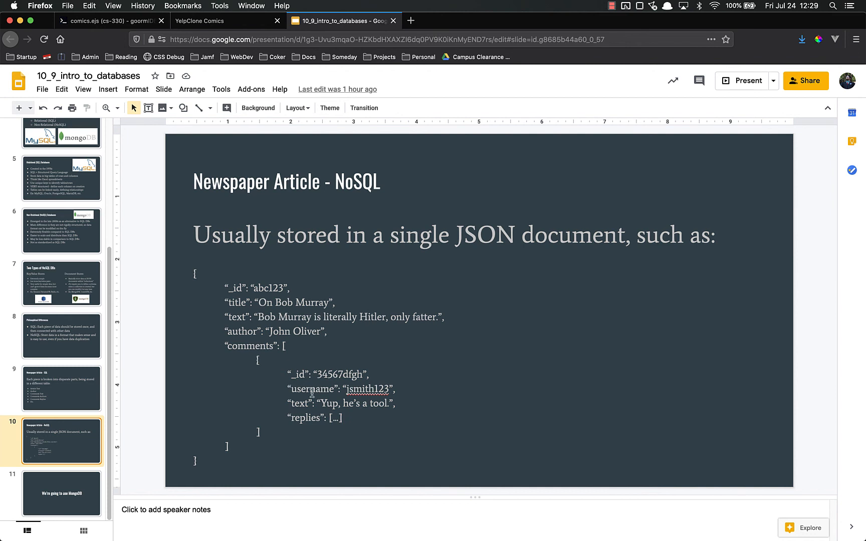
mouse_move(522, 368)
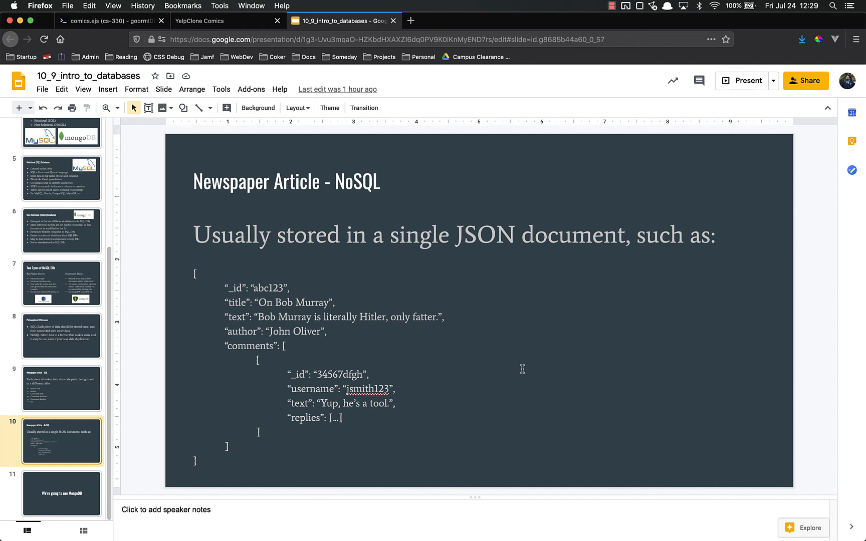
mouse_move(628, 312)
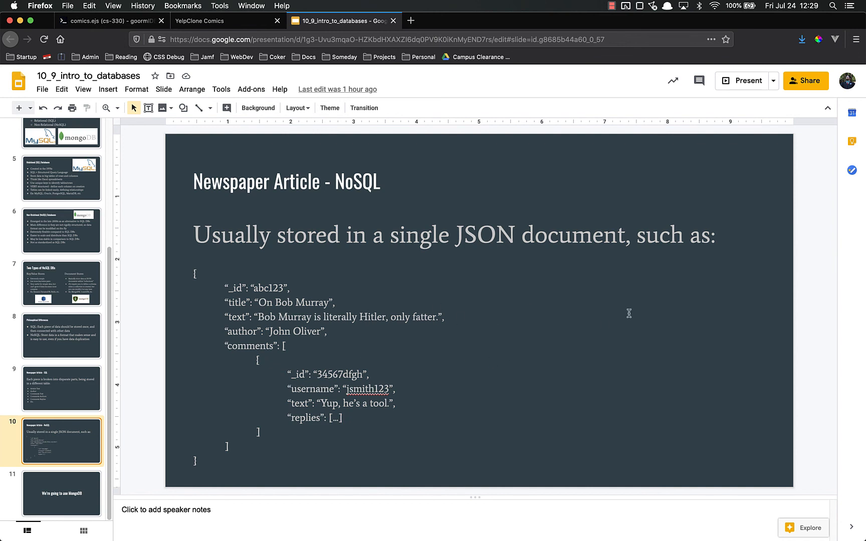
mouse_move(413, 374)
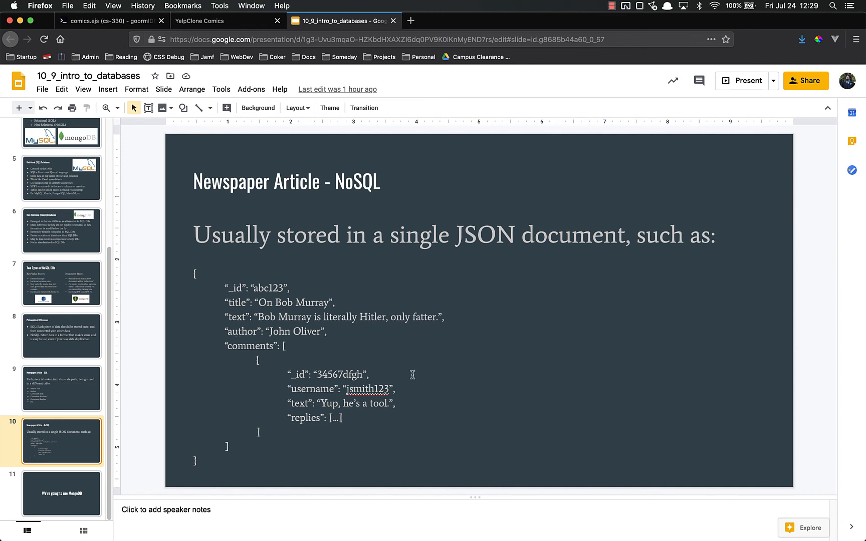
mouse_move(514, 341)
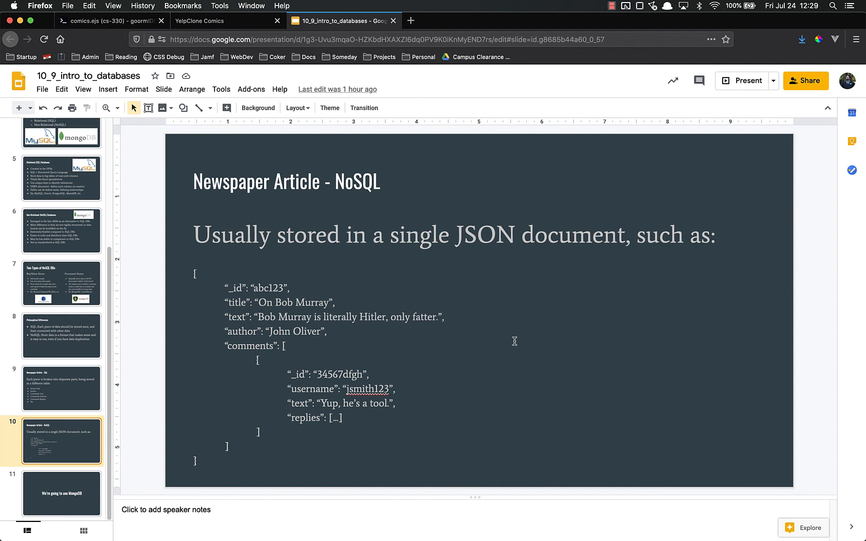
mouse_move(367, 353)
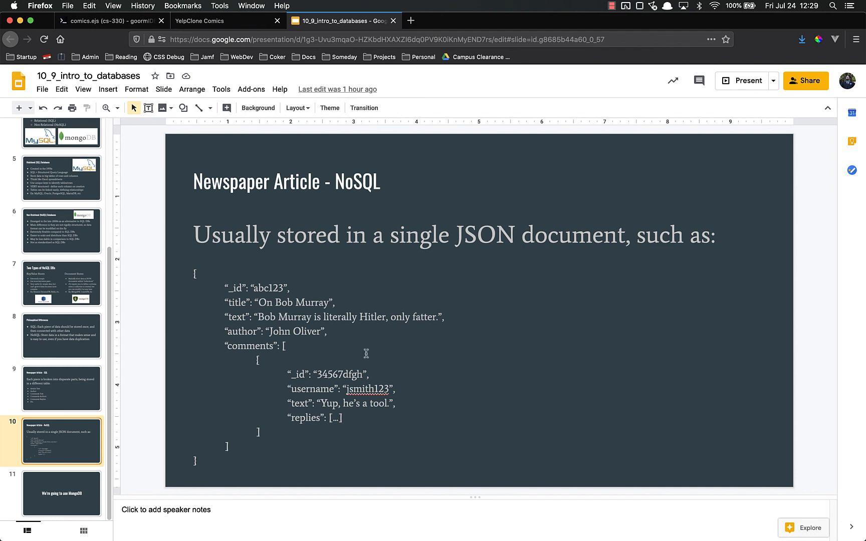
mouse_move(68, 502)
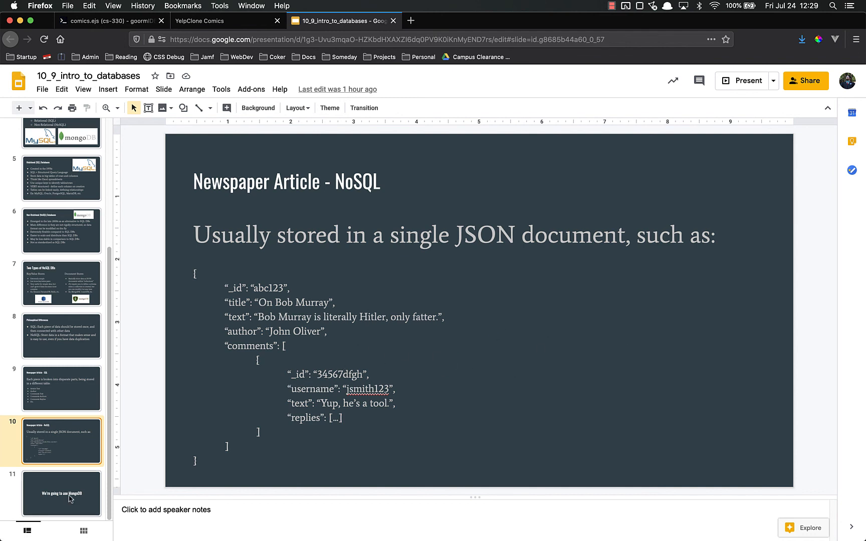
Advance to the final slide, 'We're going to use MongoDB'
left_click(60, 493)
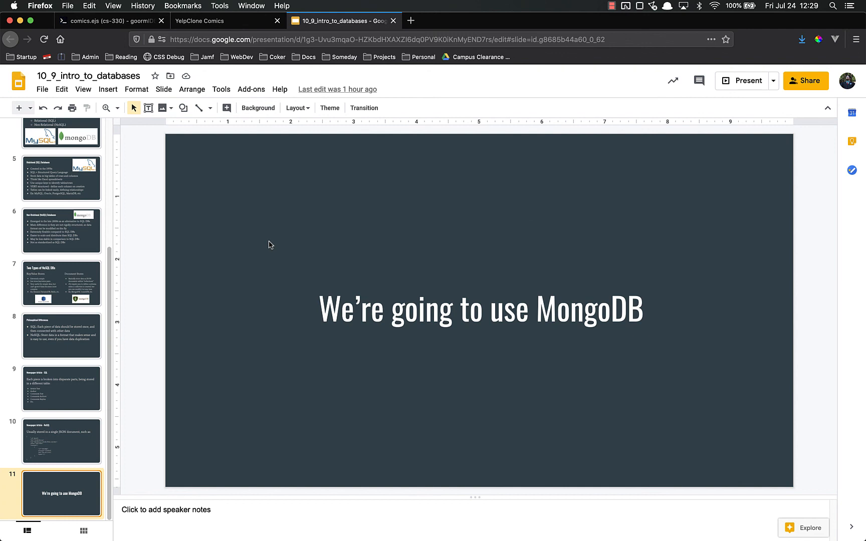
mouse_move(75, 269)
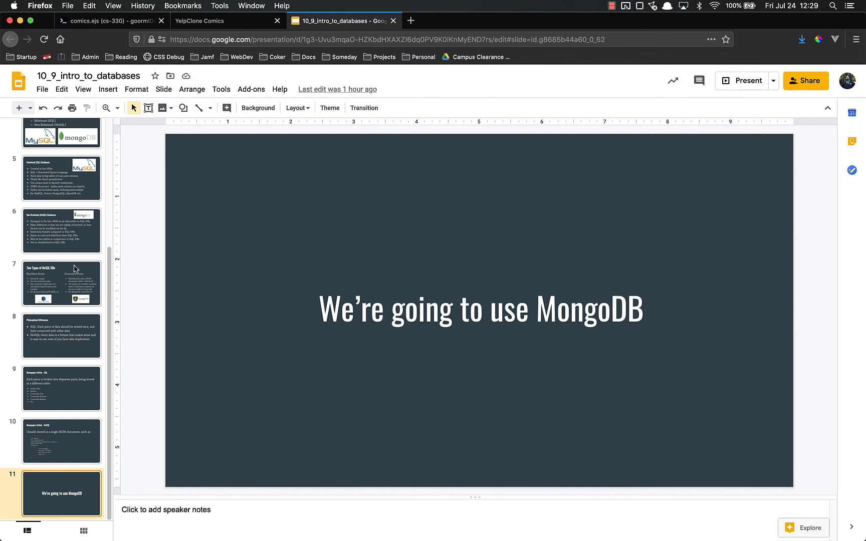
left_click(61, 284)
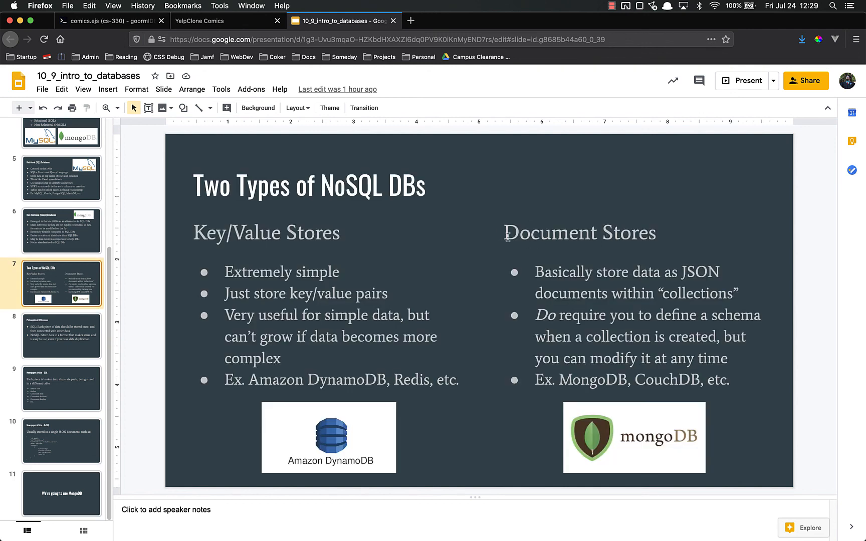
double_click(579, 232)
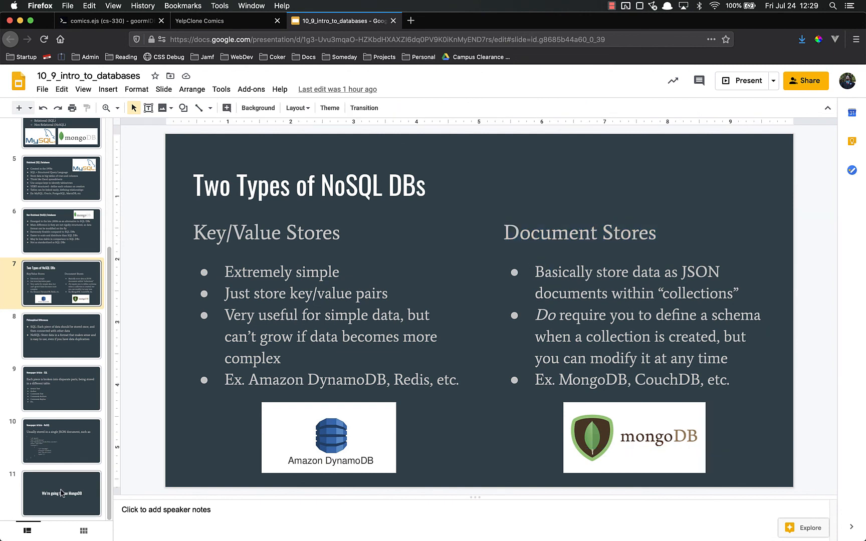
left_click(60, 494)
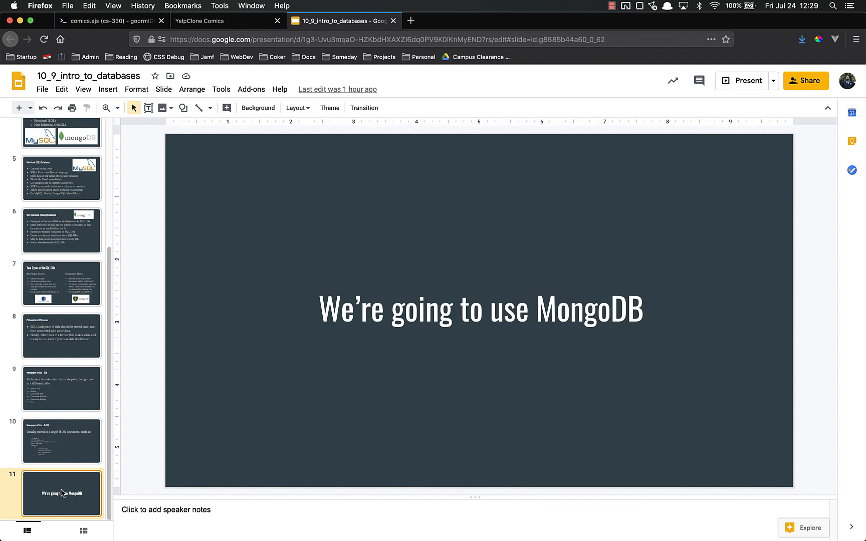